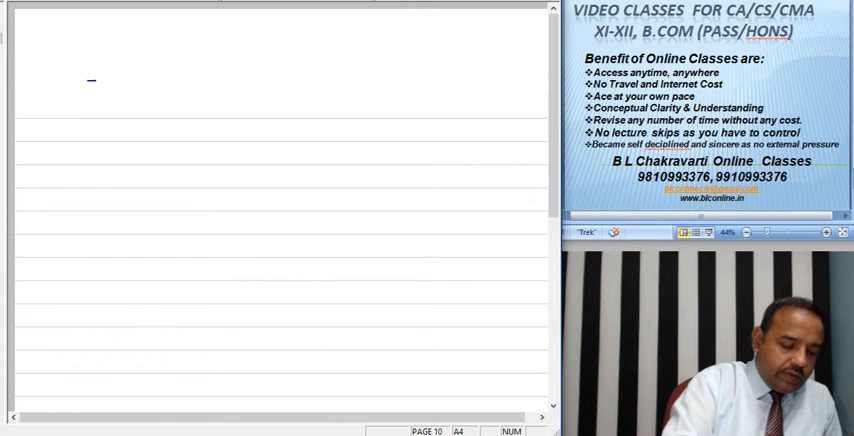
# Handwrite the heading 'WN-1 Ascertainment of Stock Lost' and underline it with ruled lines
pyautogui.moveTo(52, 84); pyautogui.dragTo(110, 84)
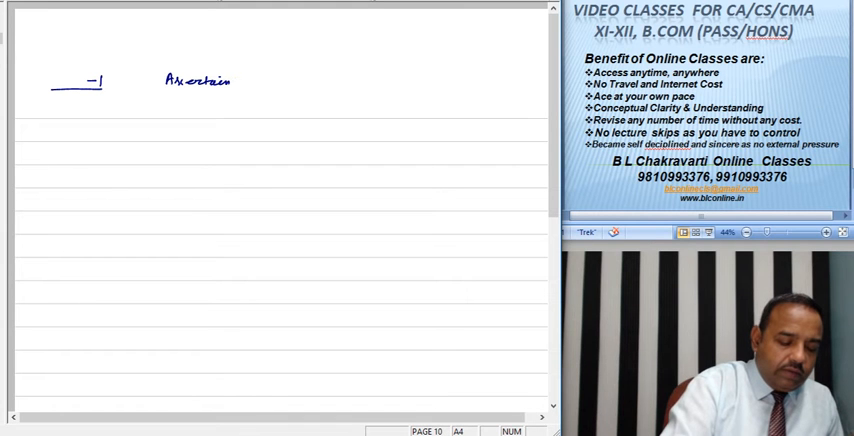
pyautogui.write('ment of')
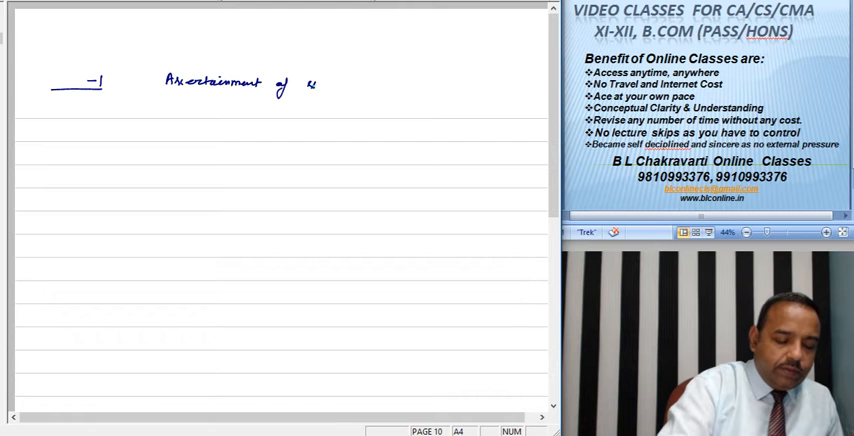
pyautogui.write('stock &c')
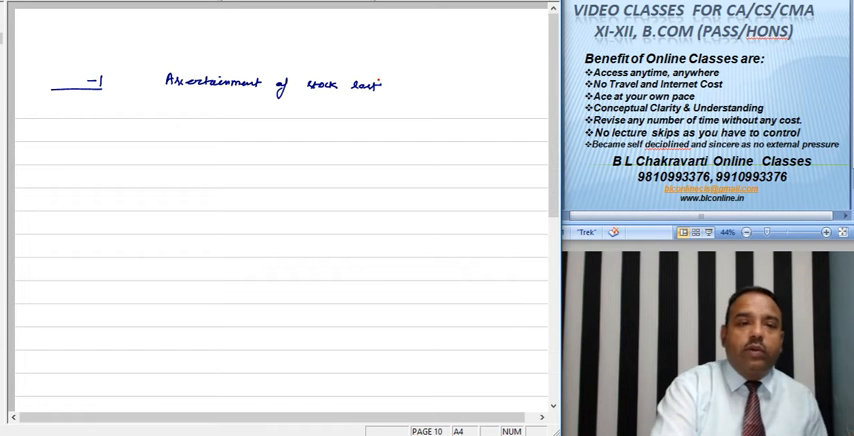
pyautogui.write('W¹')
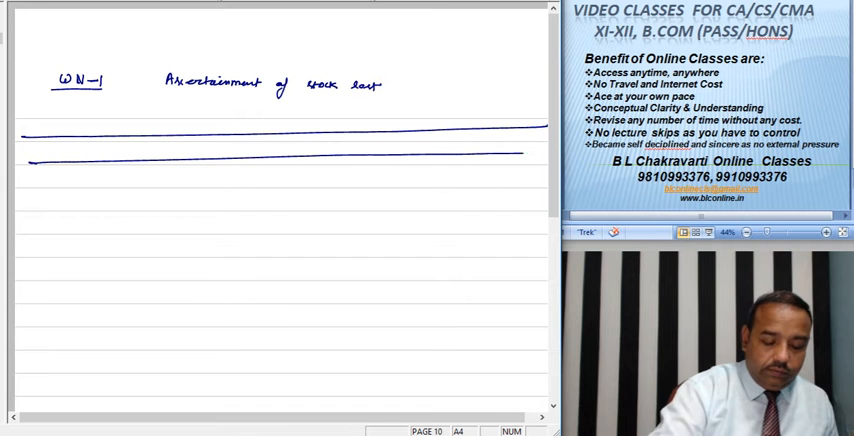
# Rule the memorandum trading account table with amount columns, its period heading, and the opening stock entry
pyautogui.moveTo(286, 128); pyautogui.dragTo(284, 358)
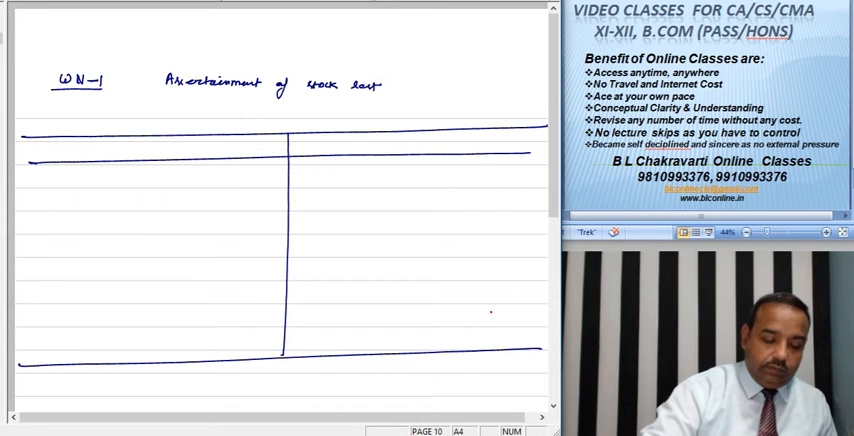
pyautogui.moveTo(210, 142); pyautogui.dragTo(210, 350)
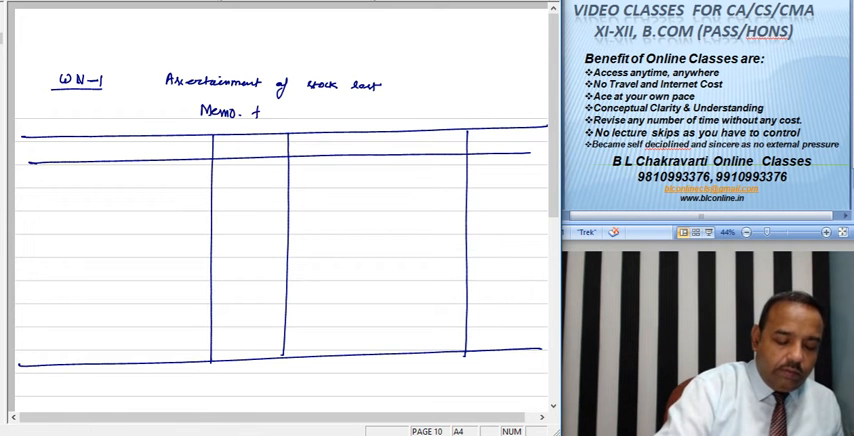
pyautogui.write('trading A/c for 1/10/11 -')
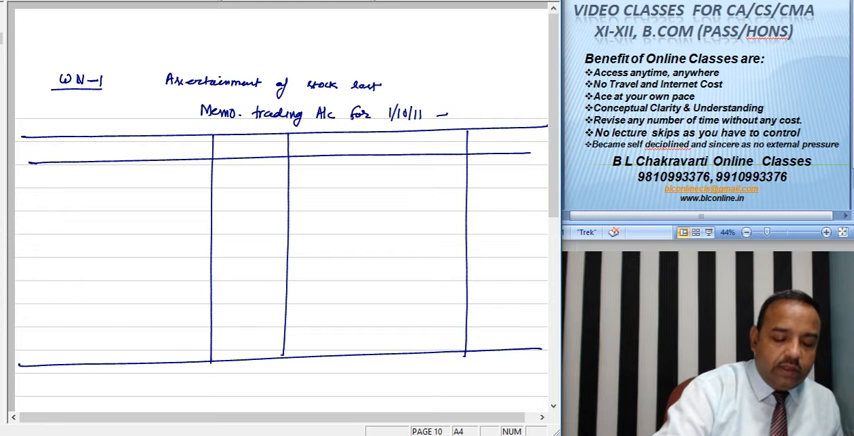
pyautogui.write('31/12/1')
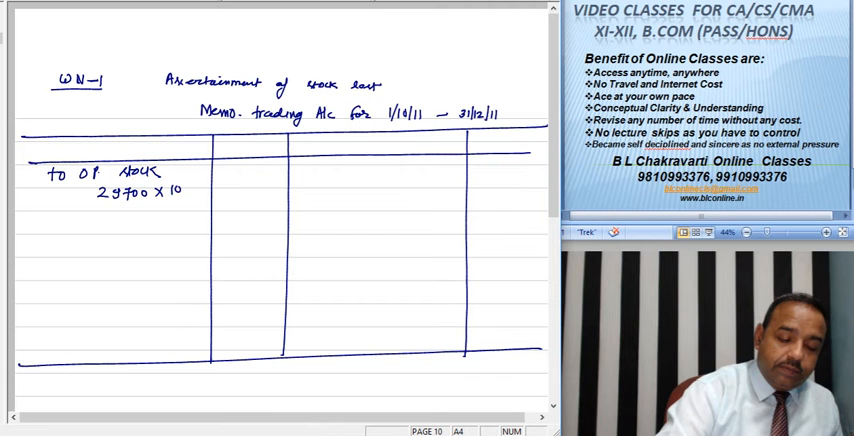
# Gross up opening stock by 100/90 to 33,000
pyautogui.write('100/90')
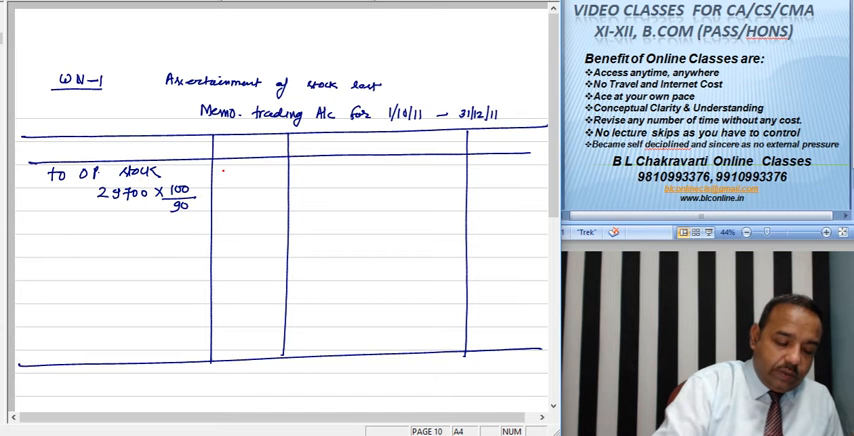
pyautogui.write('3300')
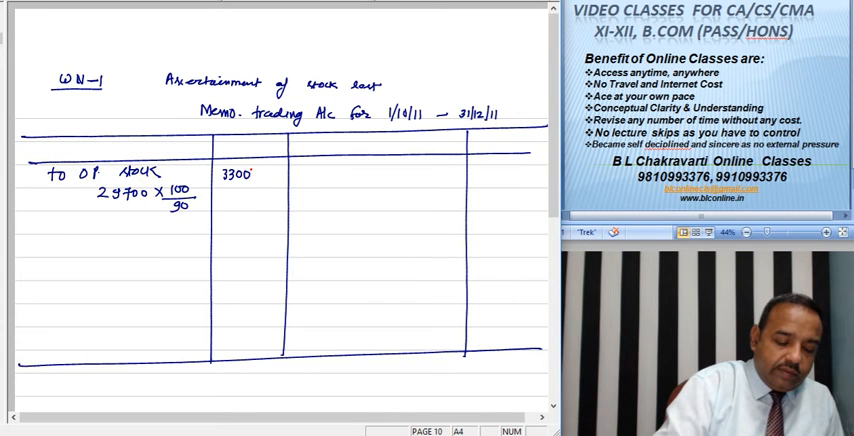
pyautogui.write('0')
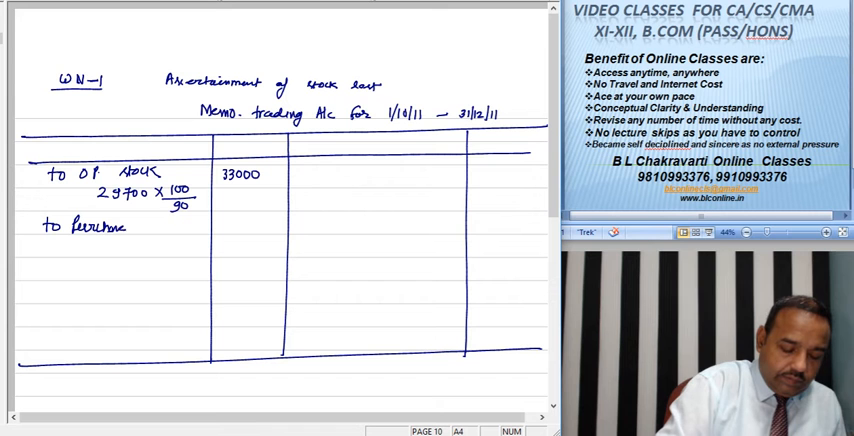
# Enter purchases less returns giving net purchases 70,000
pyautogui.write('75000')
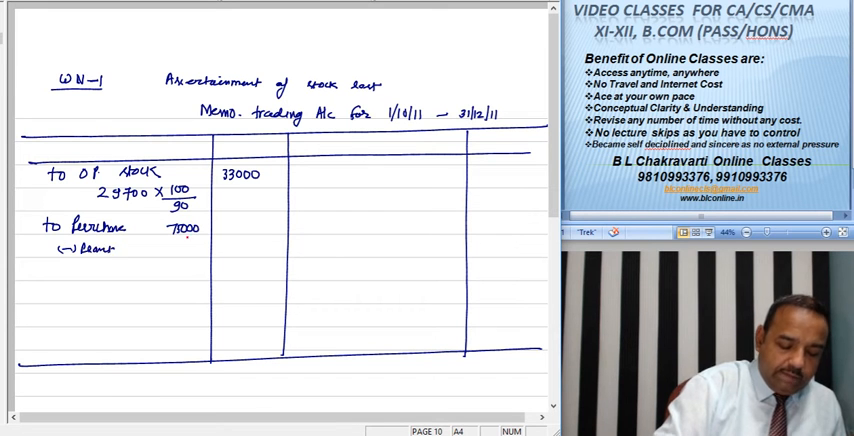
pyautogui.write('5000')
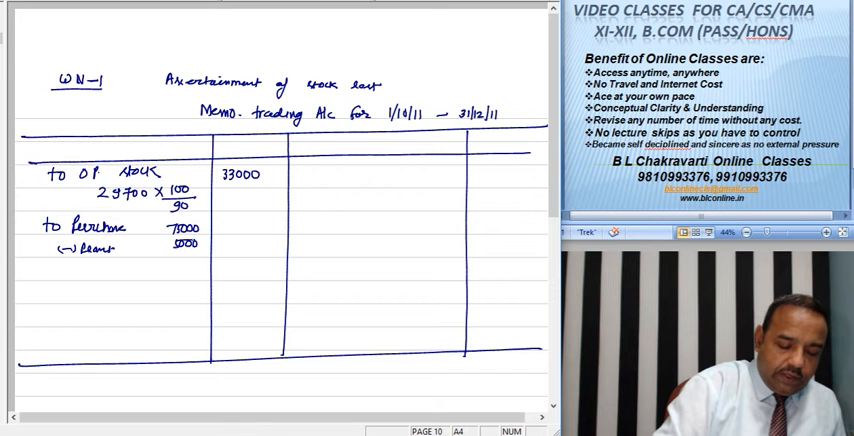
pyautogui.write('70')
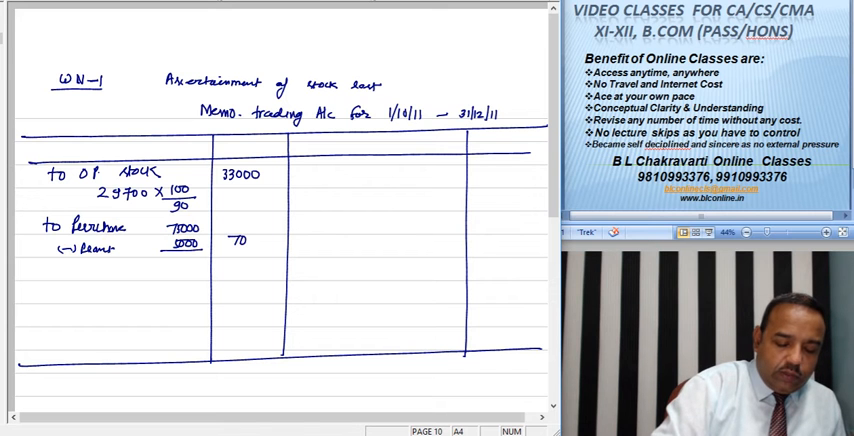
pyautogui.write('000')
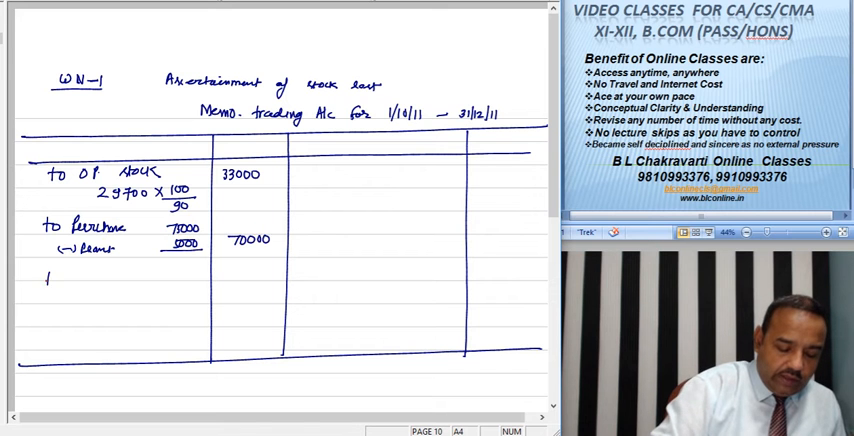
# Enter wages 33,000 less outstanding giving net wages 32,500
pyautogui.write('to wag')
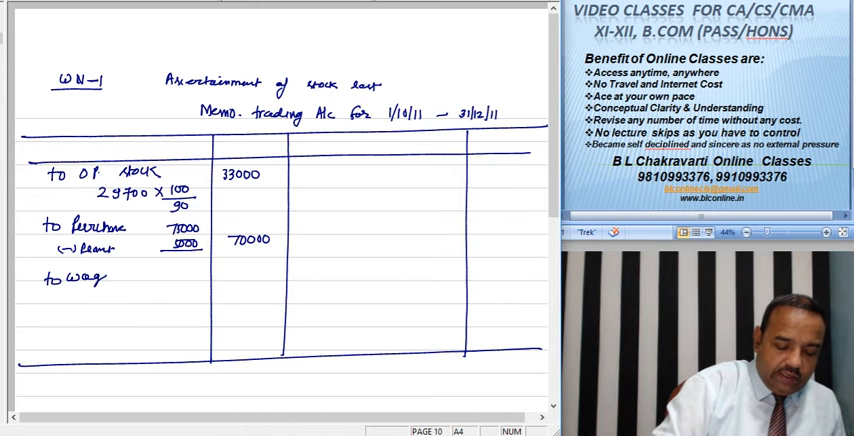
pyautogui.write('3')
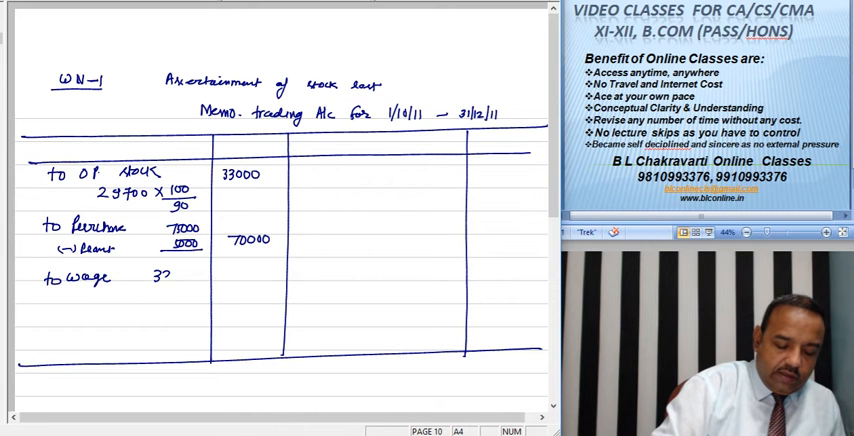
pyautogui.write('33000')
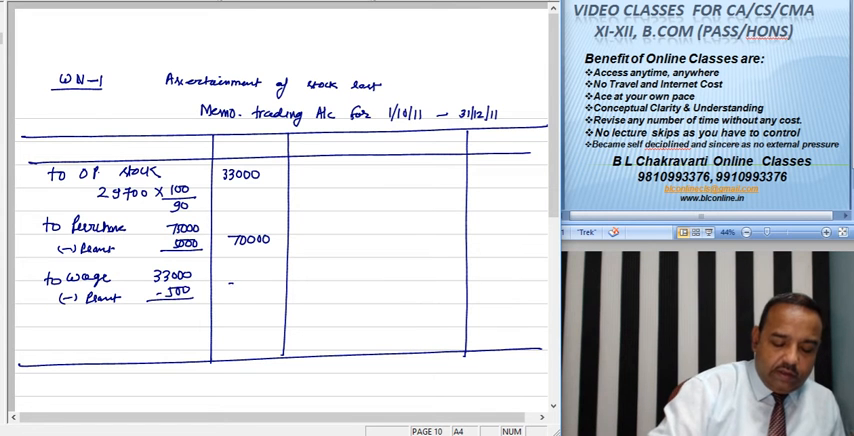
pyautogui.write('32500')
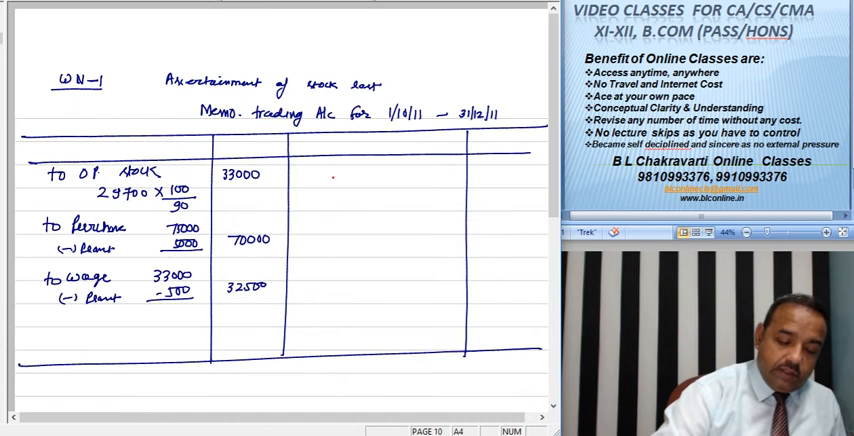
# Enter sales 140,000, gross profit 140,000 × 33⅓/133⅓ = 35,000, and debit total 170,500
pyautogui.write('by S.')
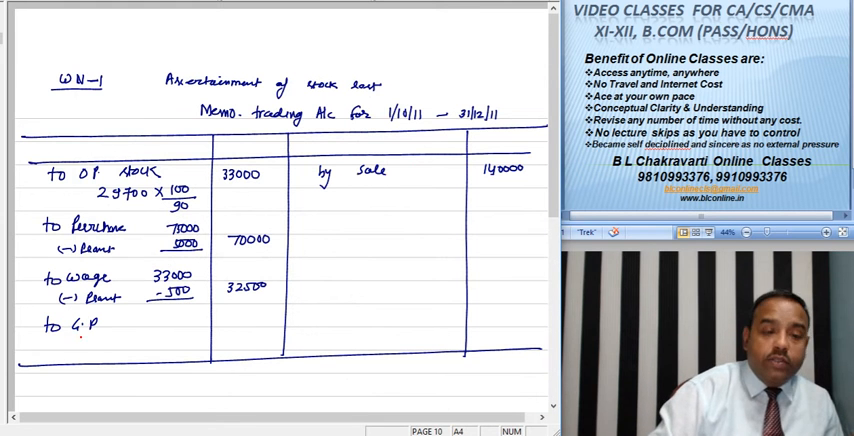
pyautogui.write('14x')
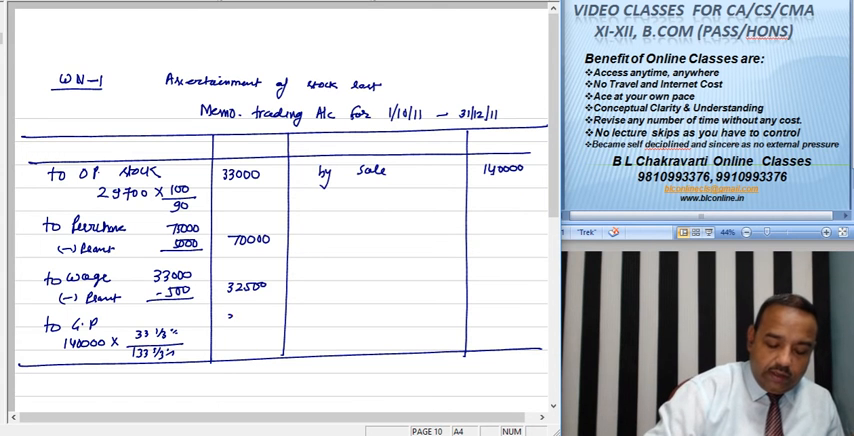
pyautogui.write('35000')
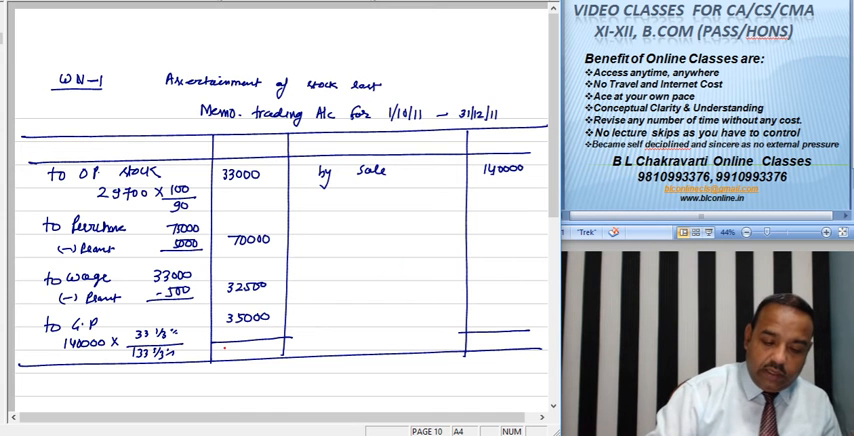
pyautogui.write('1705')
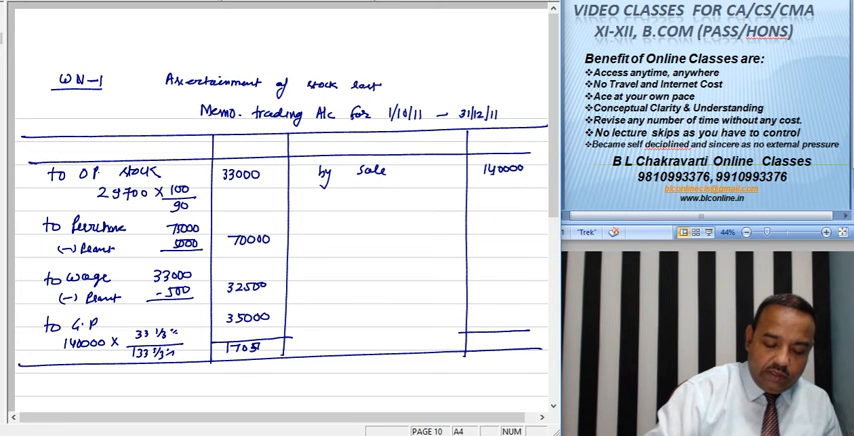
# Total the credit side at 170,500 with stock lost 30,500 and begin the 'Claim for stock lost' heading
pyautogui.write('170500')
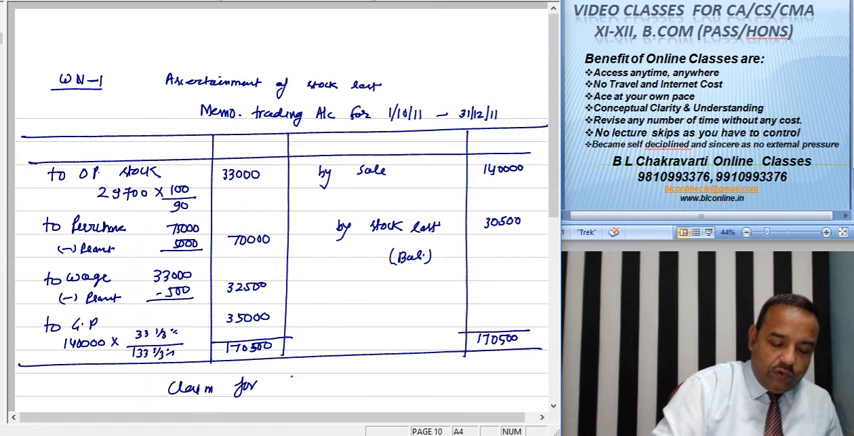
pyautogui.write('st')
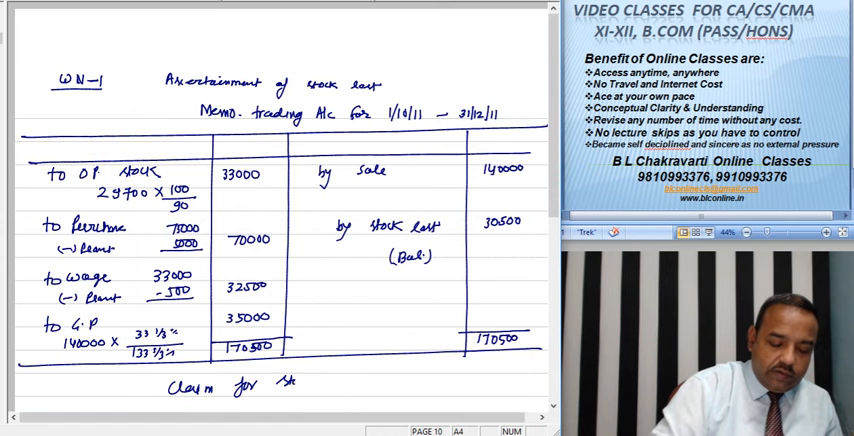
pyautogui.scroll(-3)
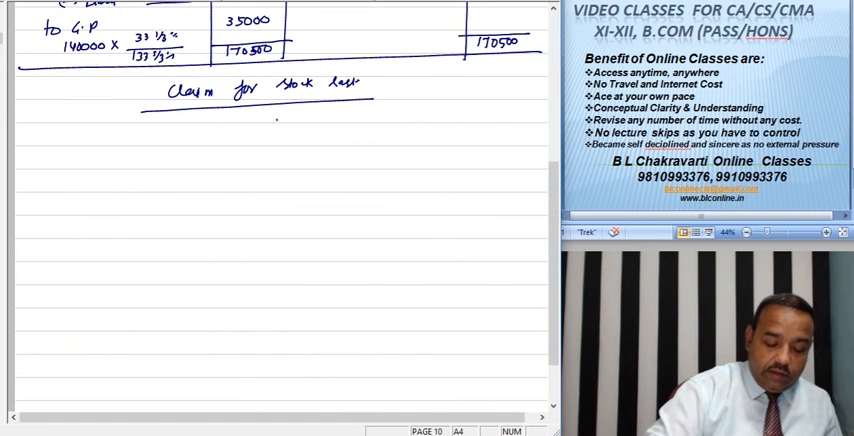
# Write gross stock lost 30,500 less salvage 3,000, net stock lost 27,500, policy amount 25,000
pyautogui.write('Gross stock lost')
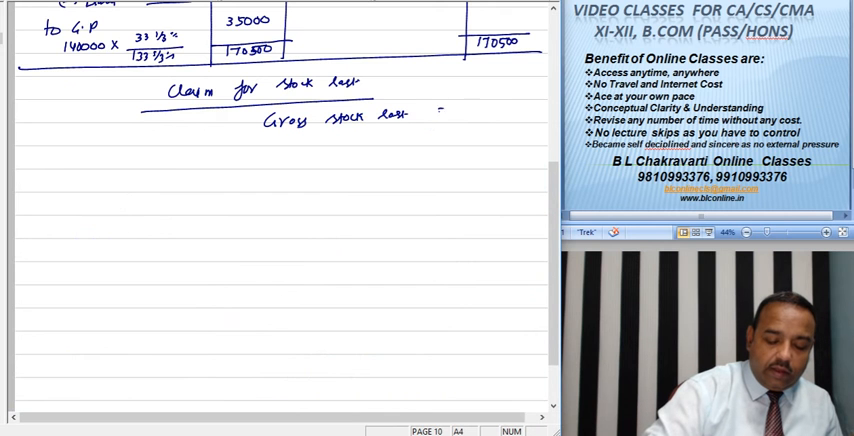
pyautogui.write('30500')
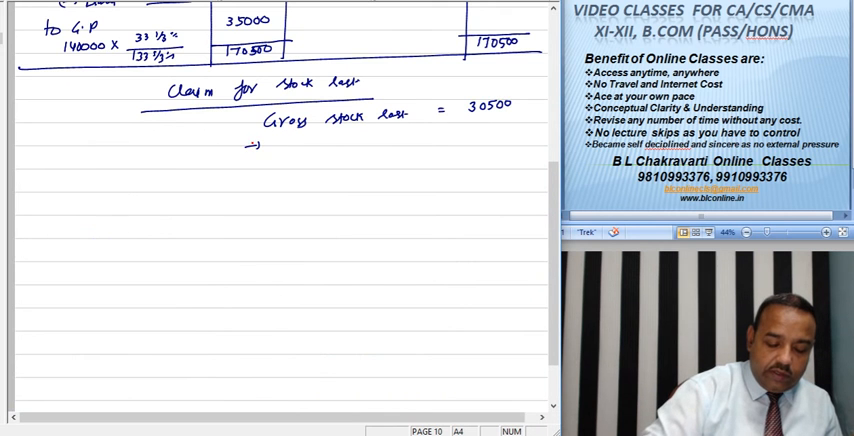
pyautogui.write('Salvaged')
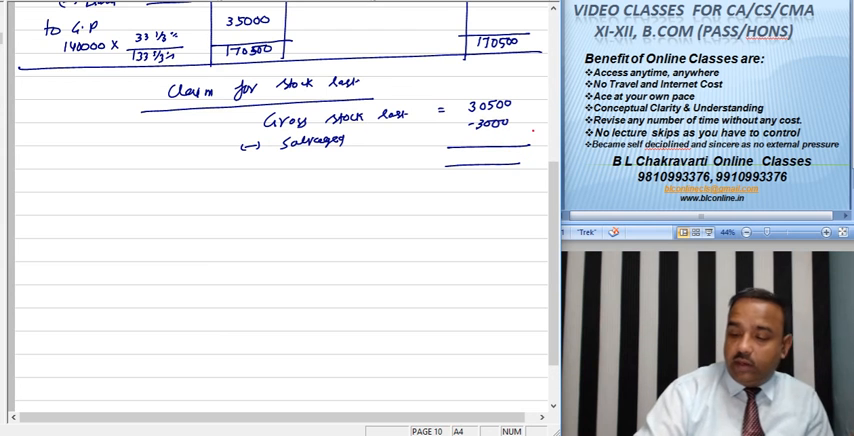
pyautogui.write('Net stock loss 27500')
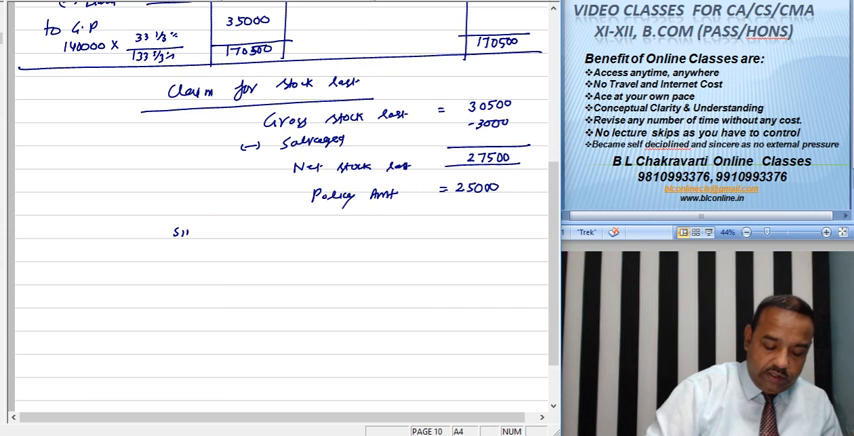
# Note that policy amount is below gross stock lost, so the average clause applies
pyautogui.write('Since Pc')
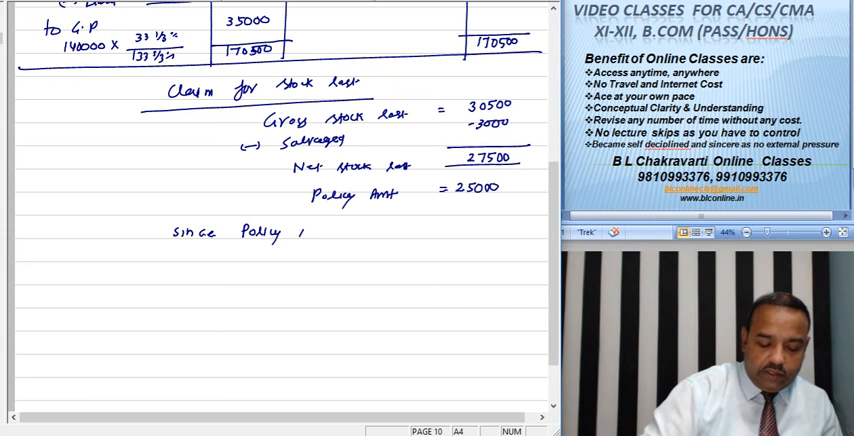
pyautogui.write('Amt <')
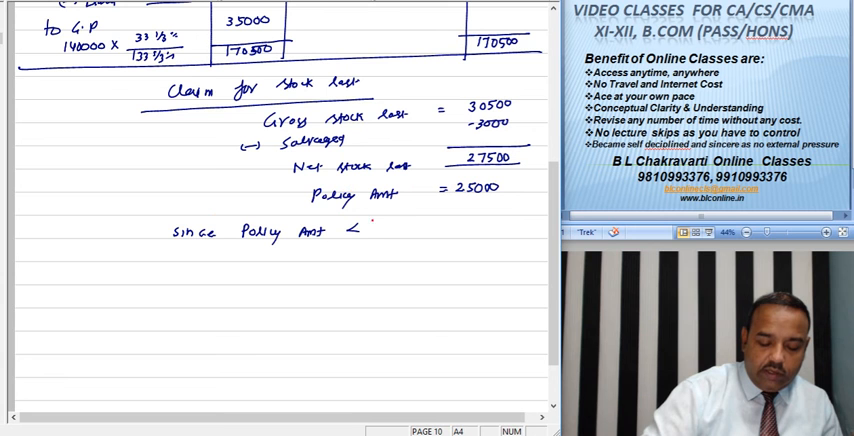
pyautogui.write('Gross Stock')
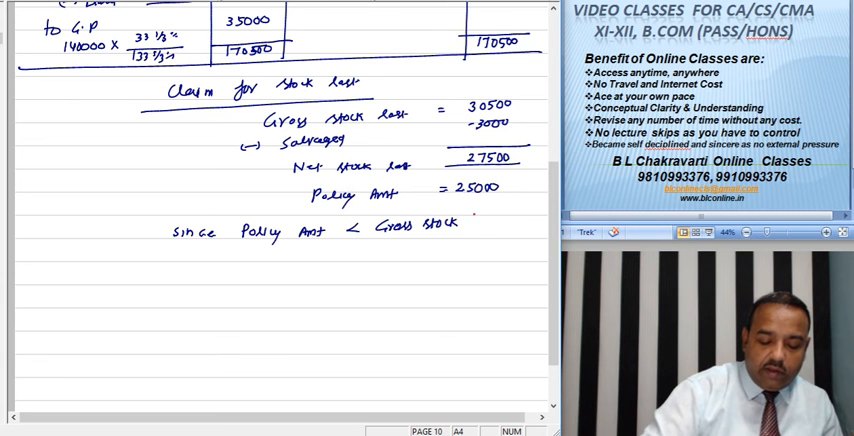
pyautogui.write('lost')
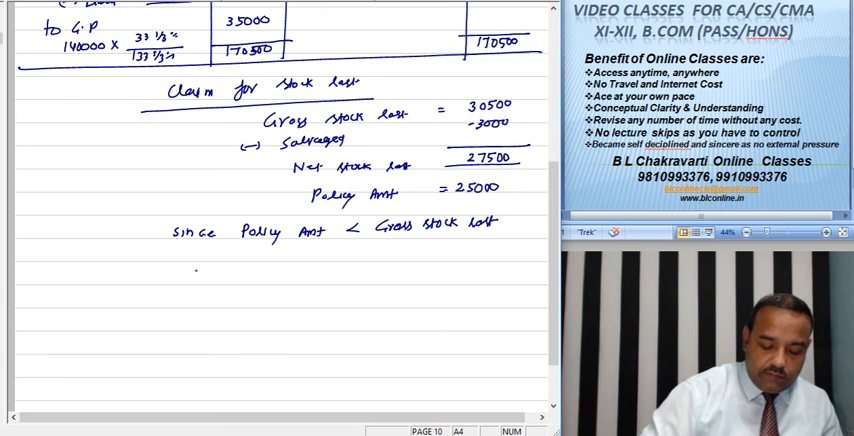
pyautogui.write('apply avg clause')
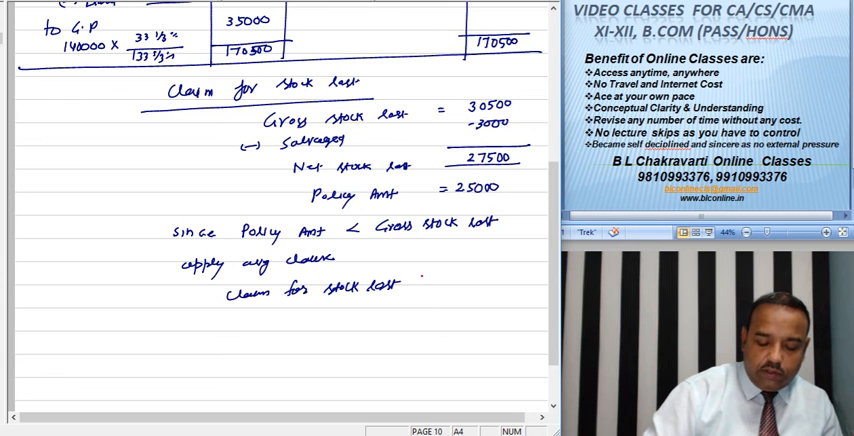
# Set up the claim as 27,500 × 25,000/30,500 and begin the result
pyautogui.write('= 27500 x 25000/30')
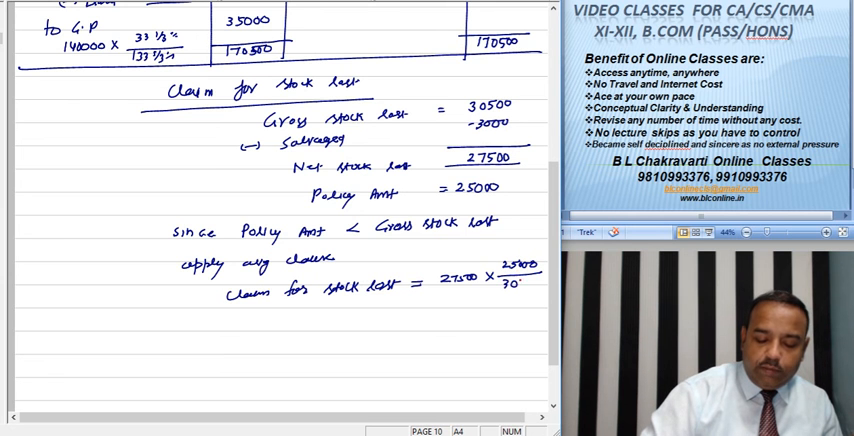
pyautogui.write('500')
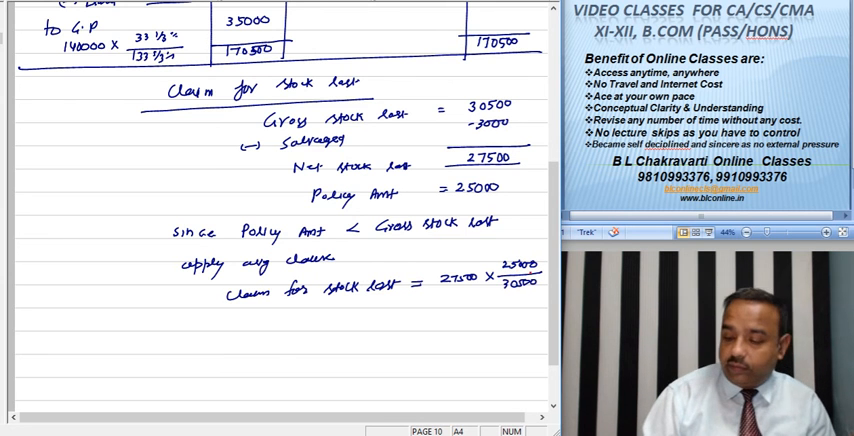
pyautogui.write('=2')
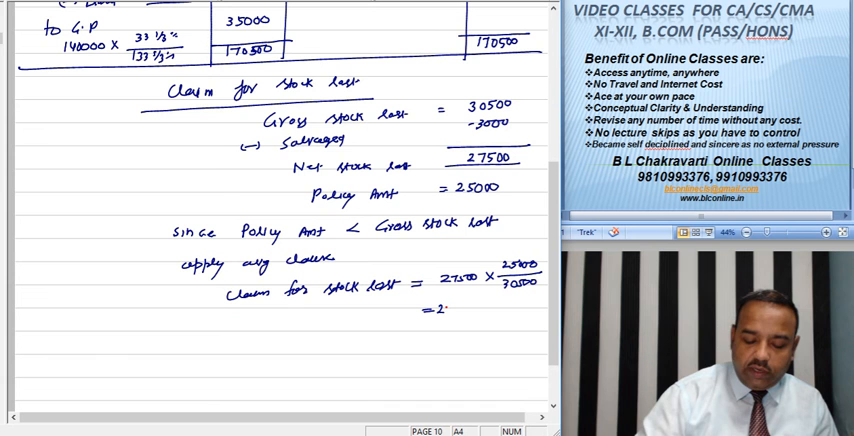